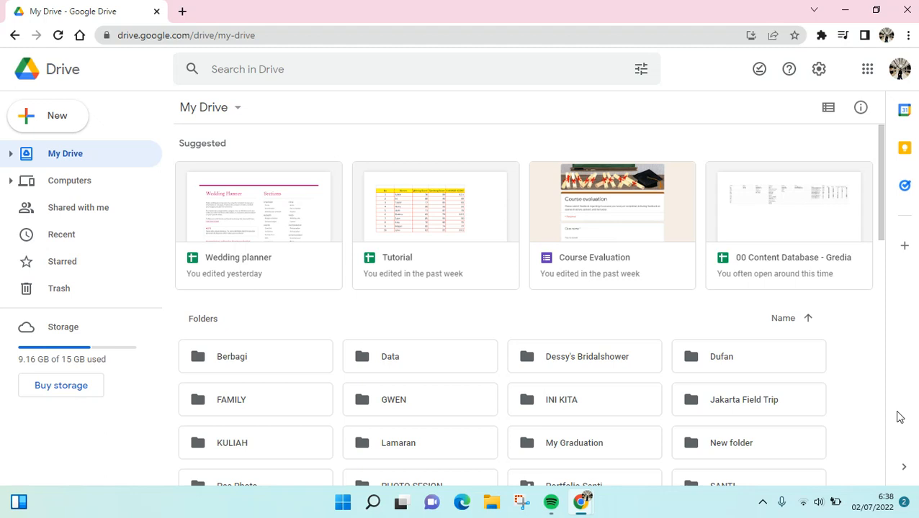
mouse_move(137, 57)
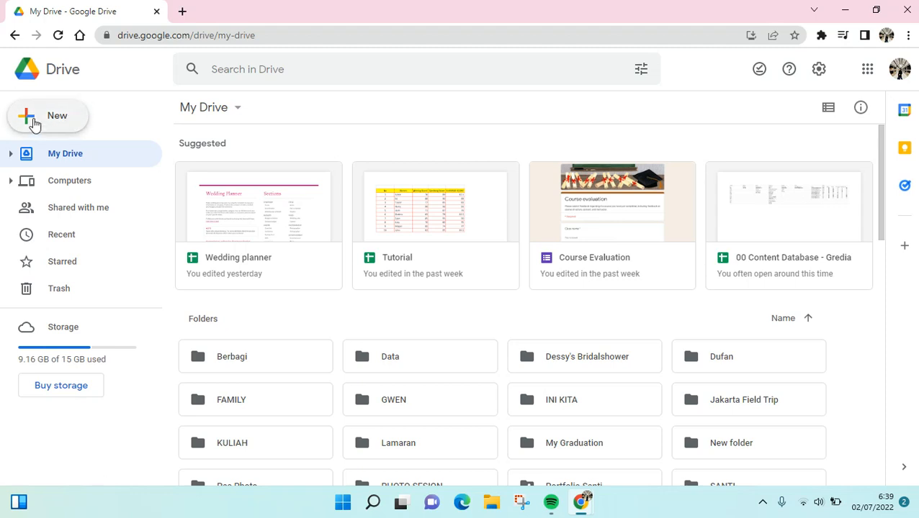
mouse_move(35, 123)
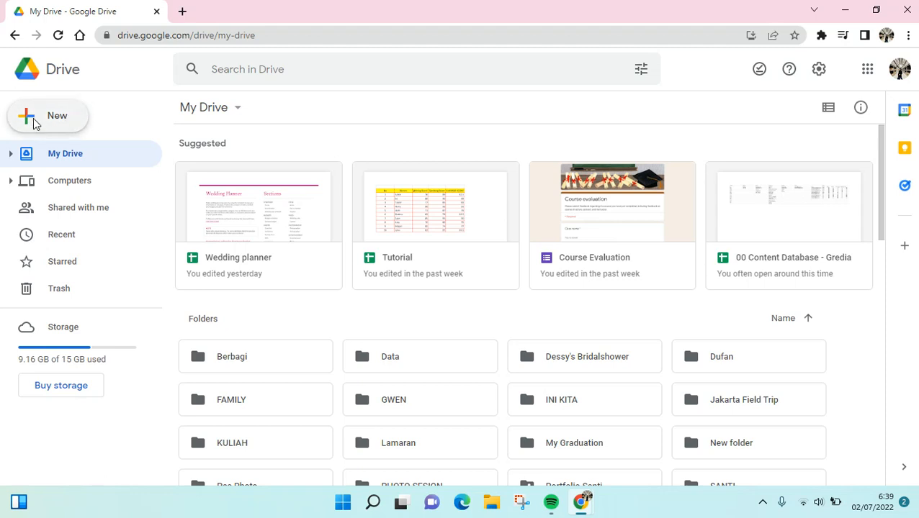
mouse_move(36, 119)
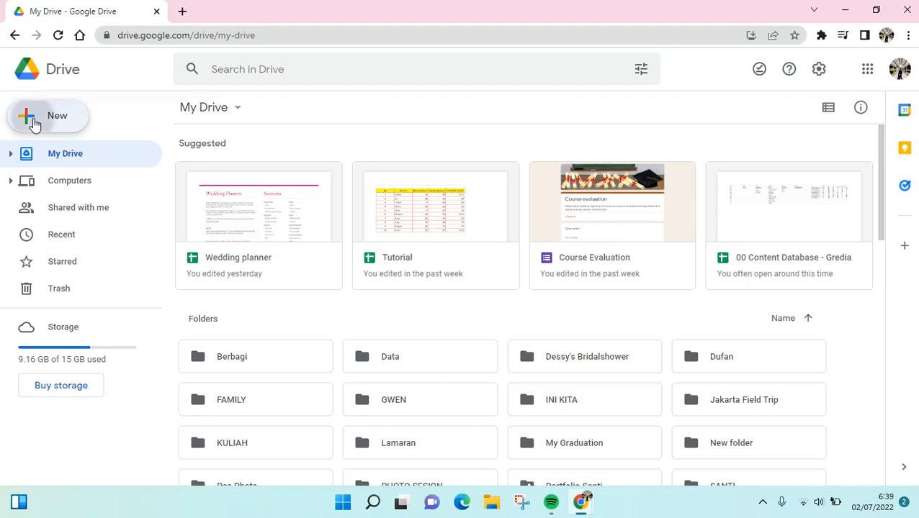
Step: Create a blank Google Sheets spreadsheet from Drive's New menu, opening in a new tab
left_click(47, 115)
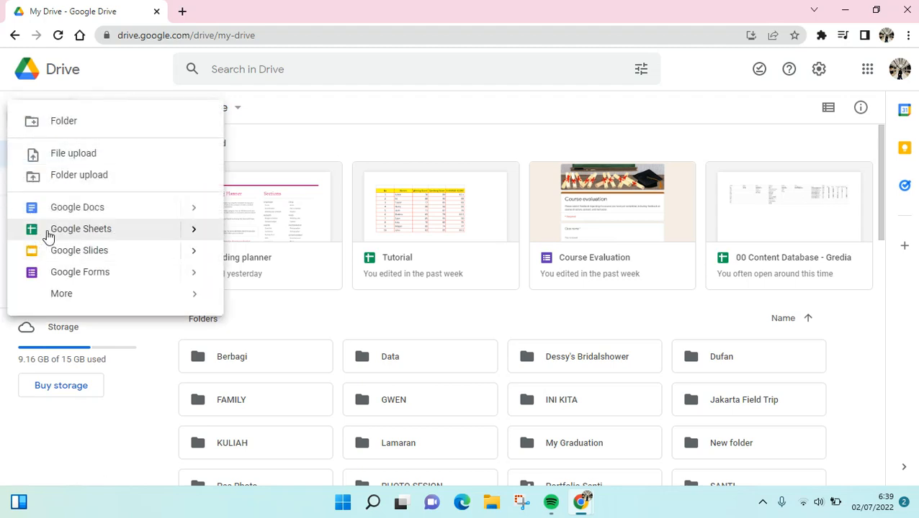
mouse_move(108, 234)
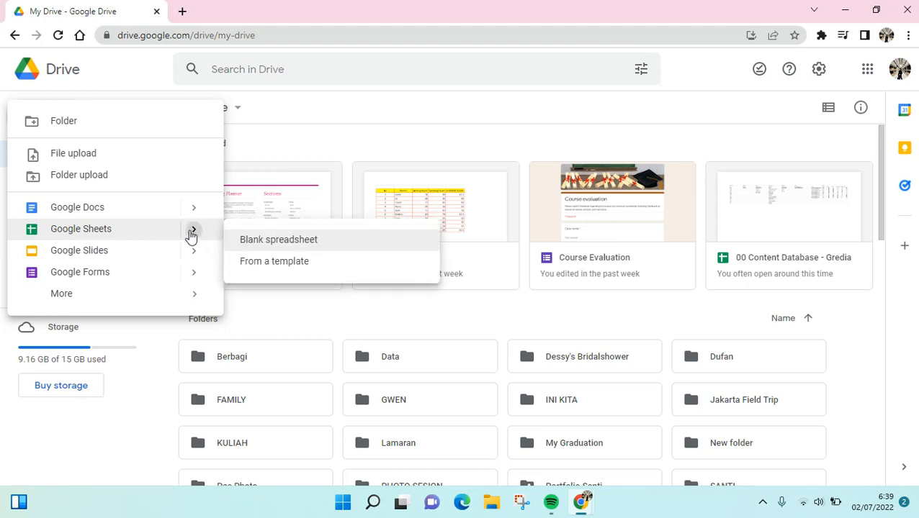
mouse_move(301, 225)
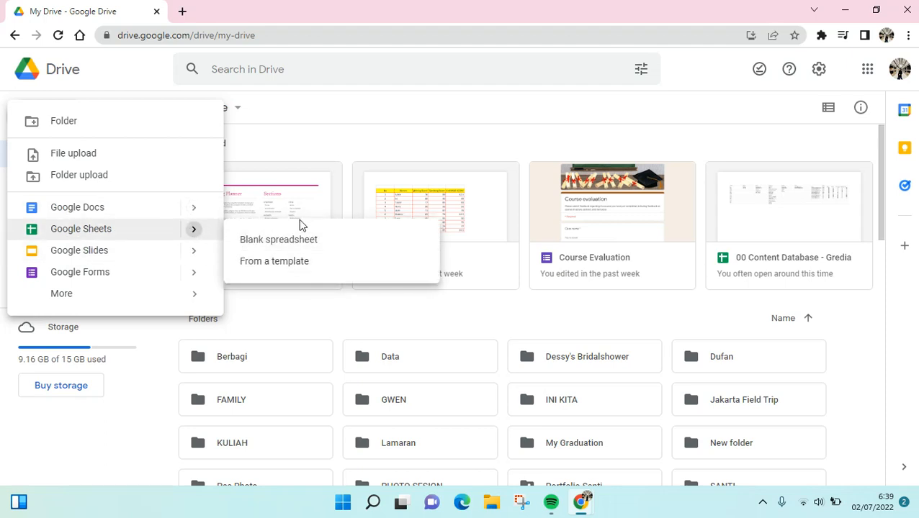
mouse_move(257, 273)
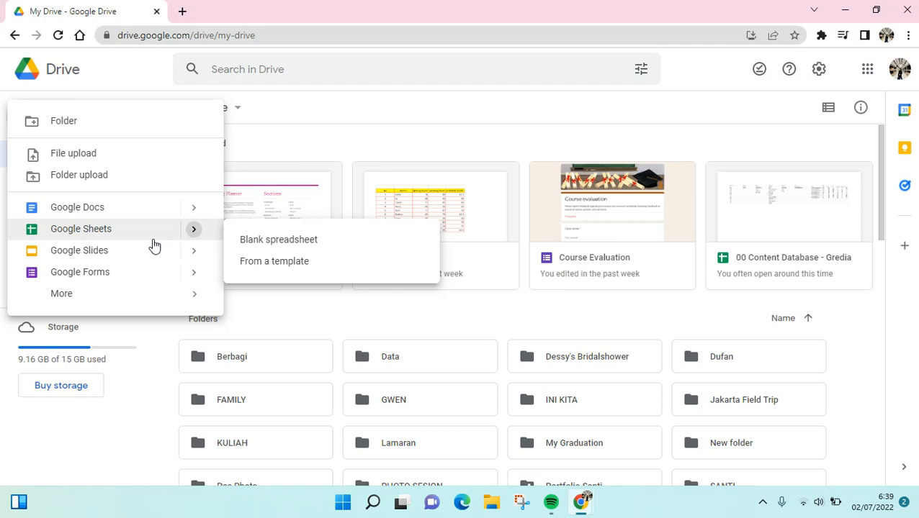
mouse_move(154, 242)
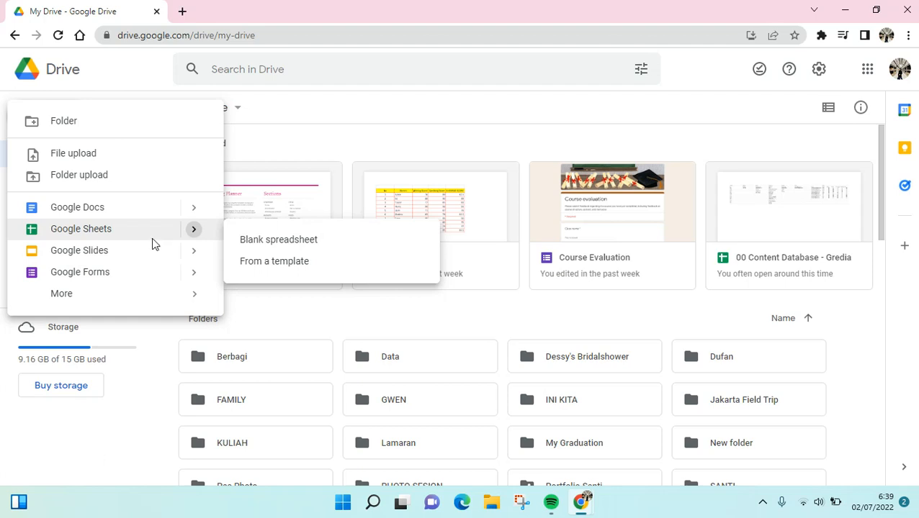
left_click(278, 239)
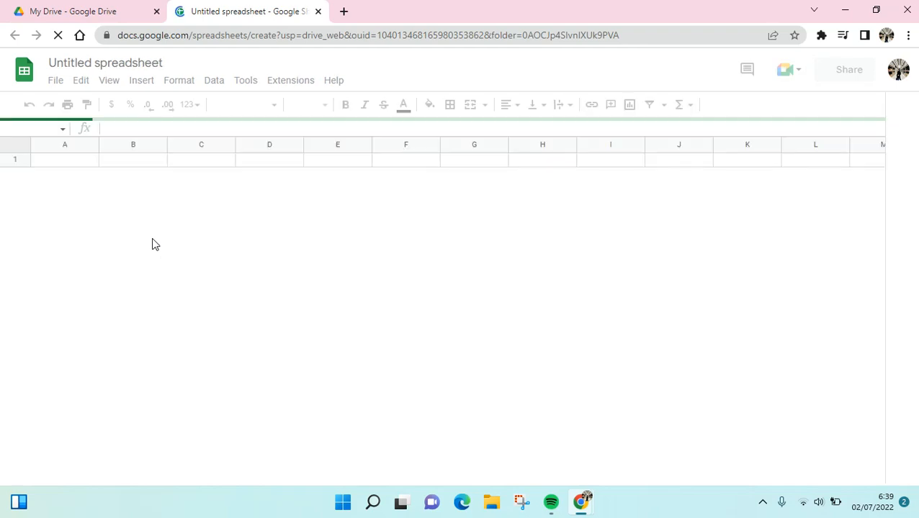